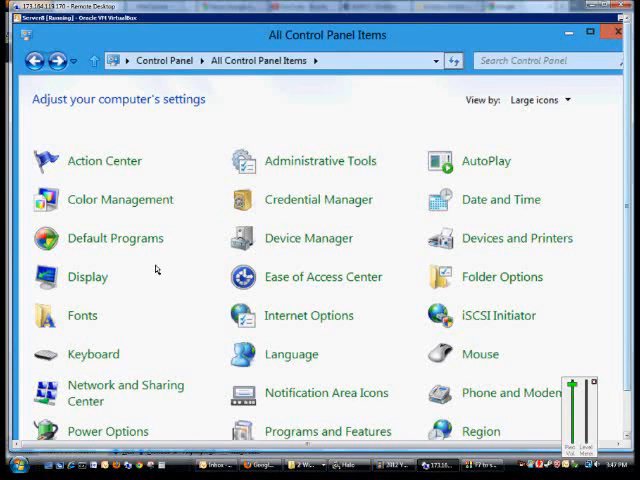
pyautogui.moveTo(188, 228)
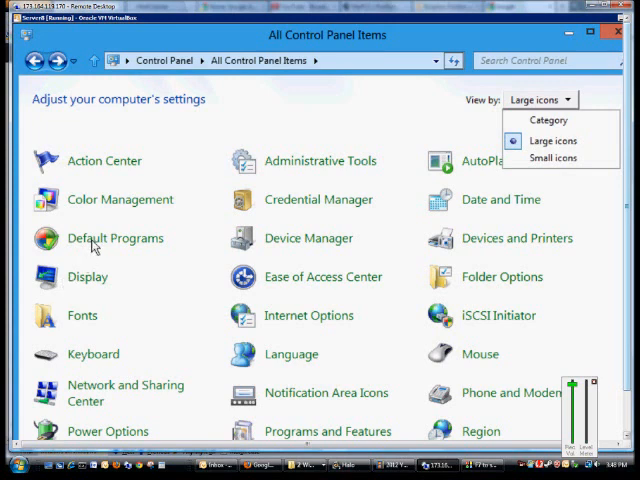
# Step: Go to the Default Programs page from All Control Panel Items
pyautogui.click(116, 238)
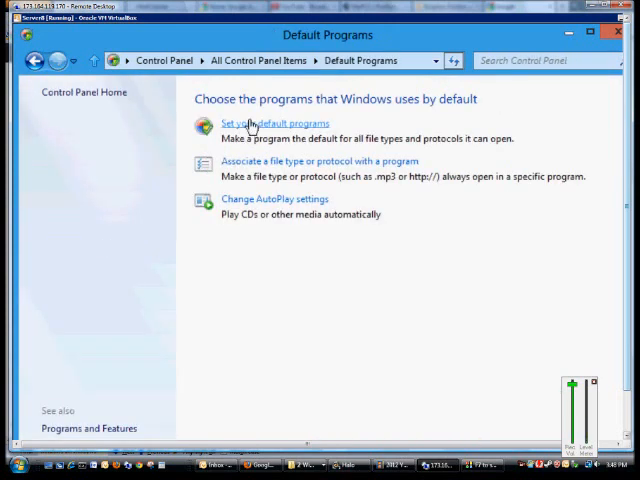
# Step: Go to 'Set your default programs' to list Internet Explorer, Paint, WordPad and others
pyautogui.click(268, 122)
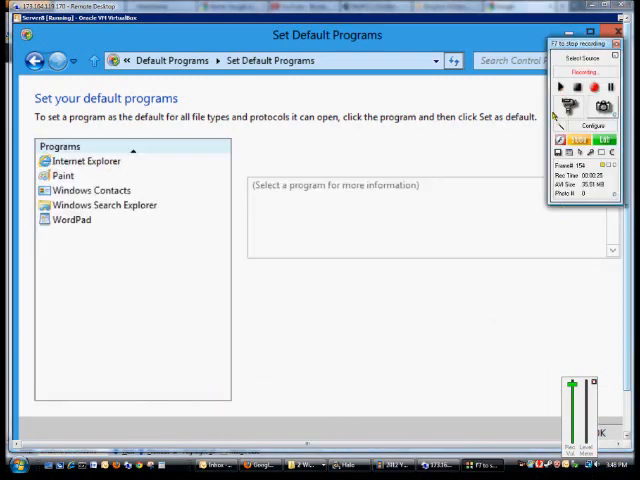
pyautogui.moveTo(396, 176)
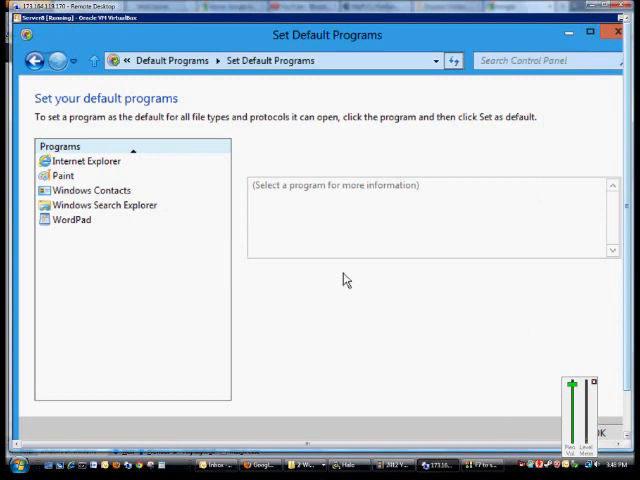
pyautogui.moveTo(88, 176)
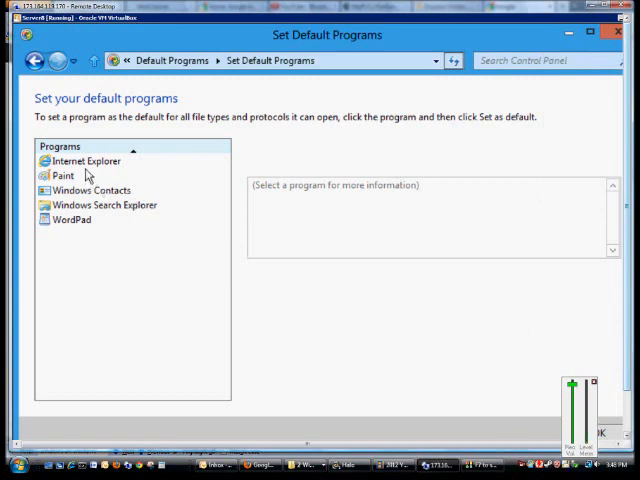
pyautogui.moveTo(88, 164)
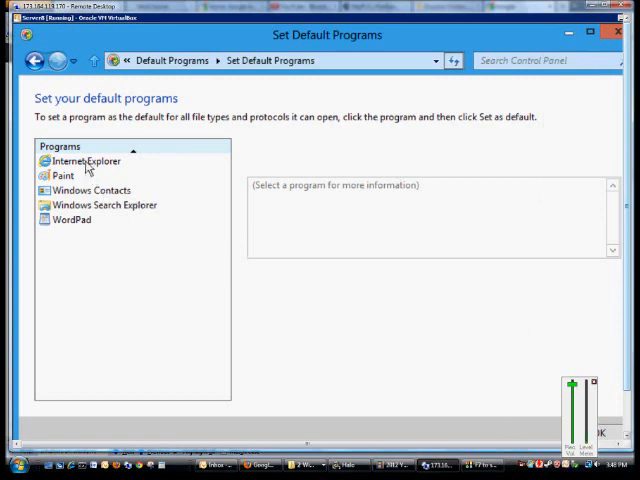
# Step: Select Internet Explorer to see it has all its defaults
pyautogui.click(84, 160)
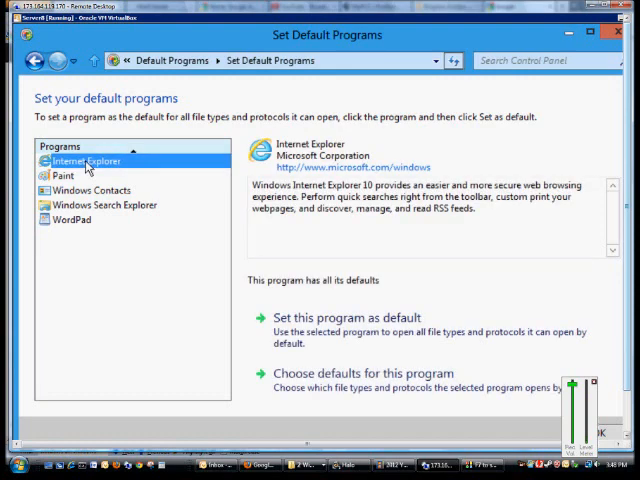
pyautogui.moveTo(296, 264)
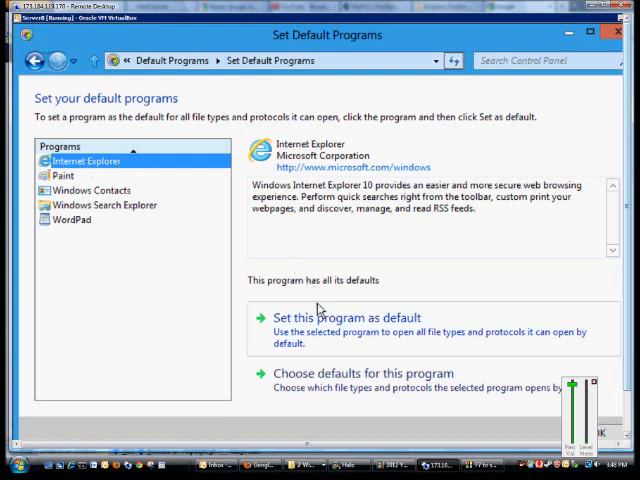
pyautogui.moveTo(318, 320)
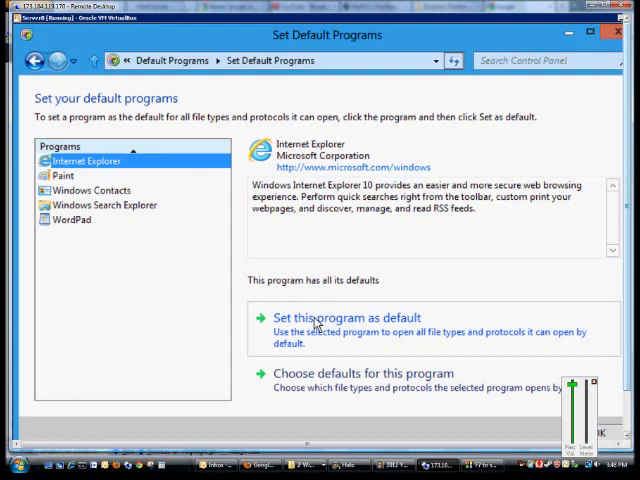
pyautogui.moveTo(332, 364)
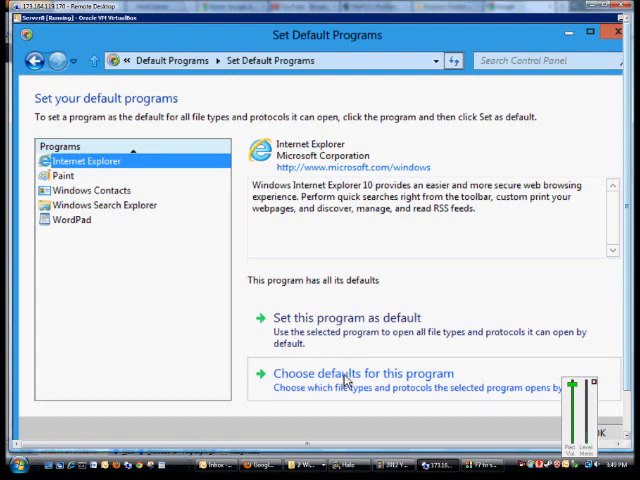
# Step: Review Internet Explorer's file type associations via 'Choose defaults for this program' and save back to the list
pyautogui.click(362, 372)
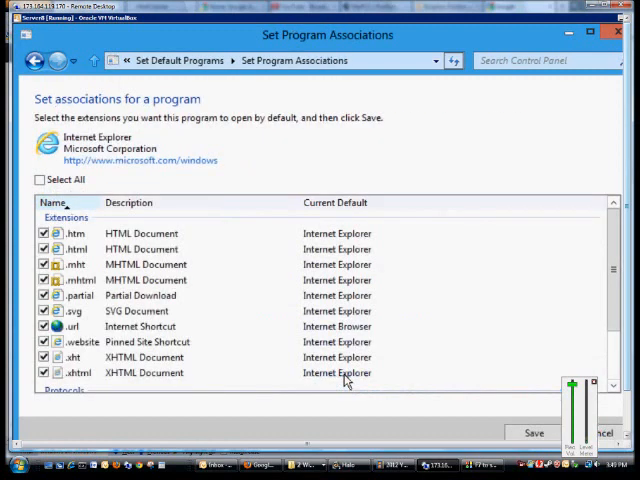
pyautogui.moveTo(80, 310)
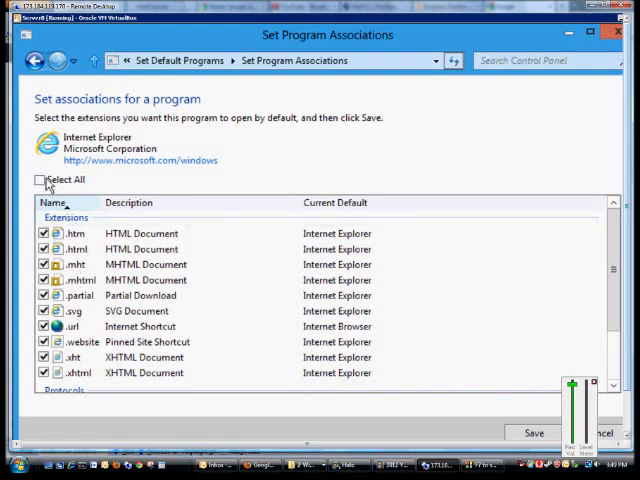
pyautogui.moveTo(318, 342)
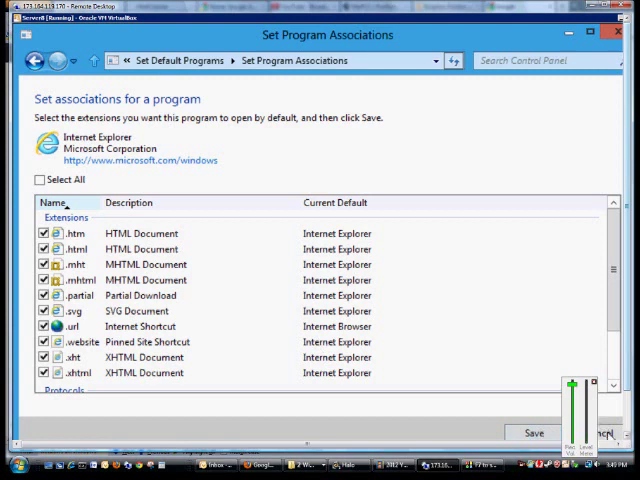
pyautogui.click(32, 60)
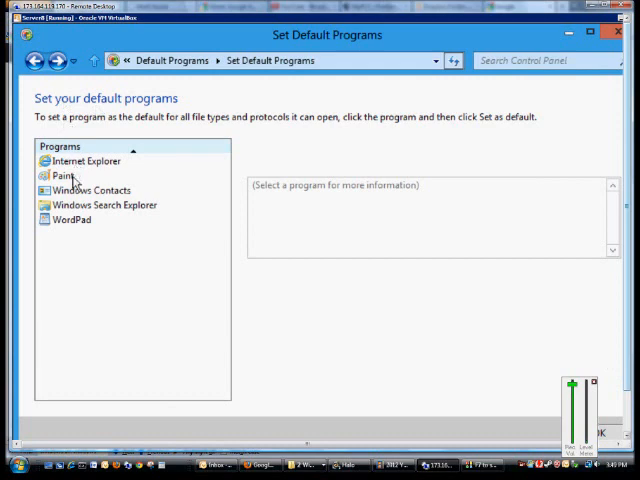
# Step: Select Paint, which has 3 of 14 defaults, and assign all file types to it with Select All
pyautogui.click(64, 176)
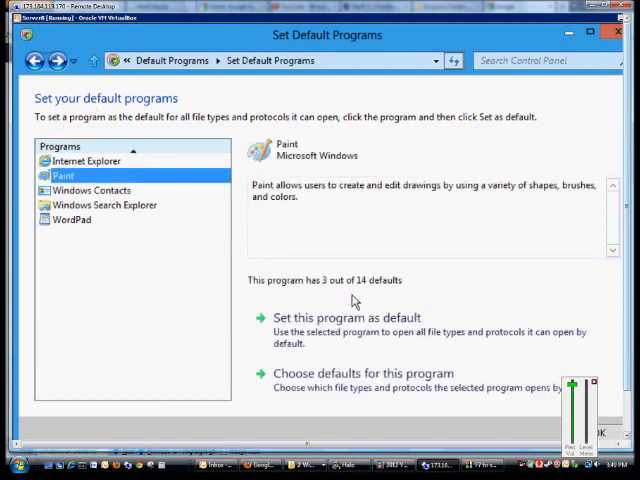
pyautogui.moveTo(340, 324)
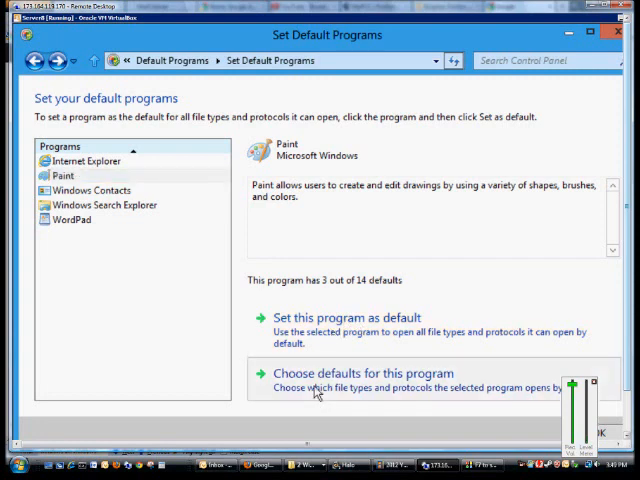
pyautogui.click(362, 372)
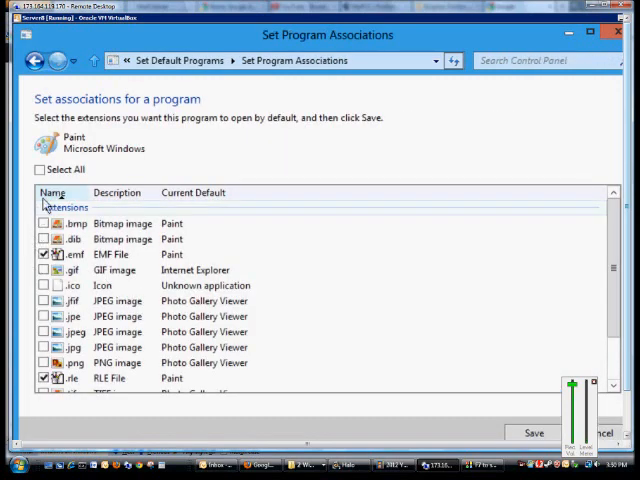
pyautogui.click(40, 170)
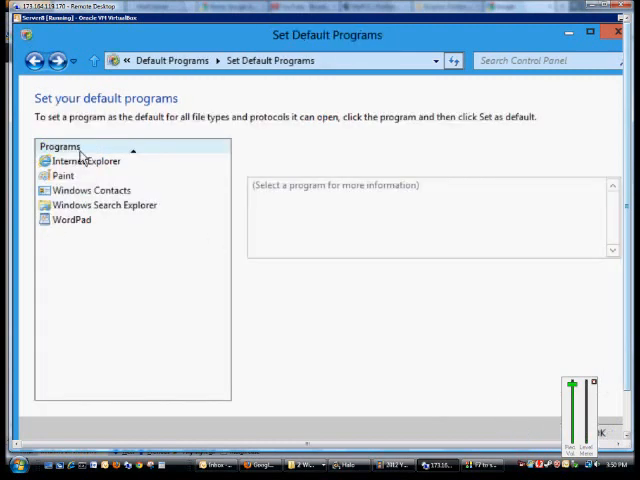
# Step: Check Windows Contacts, WordPad and Windows Search Explorer, ending on Paint now showing all its defaults
pyautogui.click(92, 190)
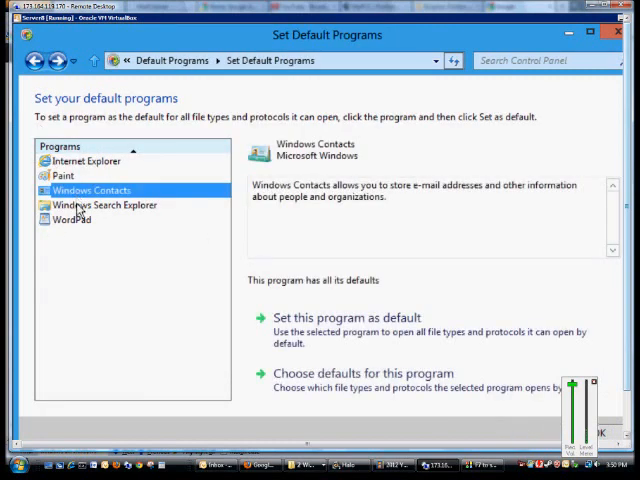
pyautogui.click(72, 220)
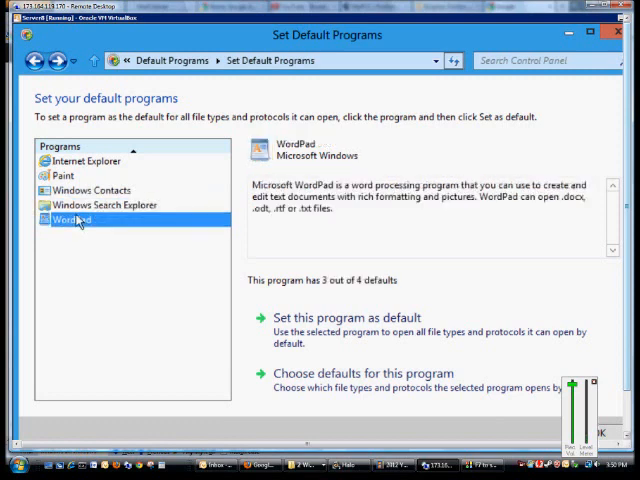
pyautogui.click(104, 204)
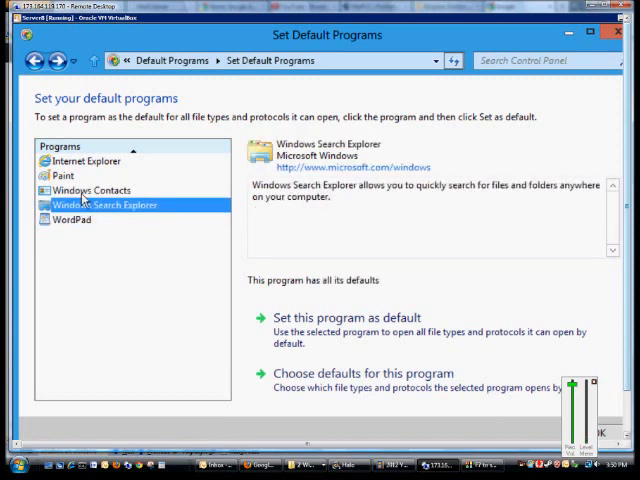
pyautogui.click(88, 190)
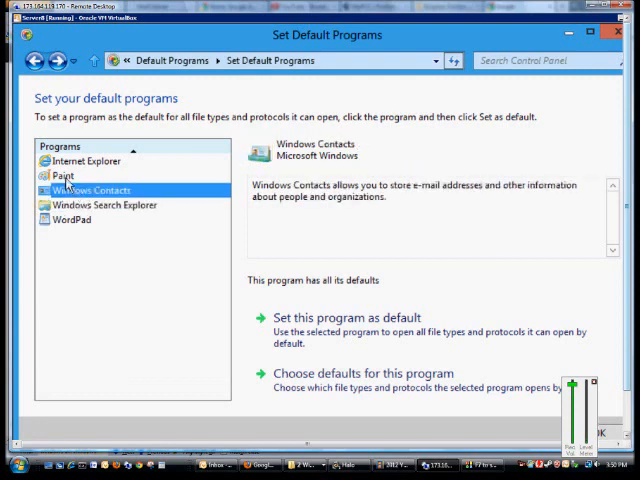
pyautogui.click(64, 176)
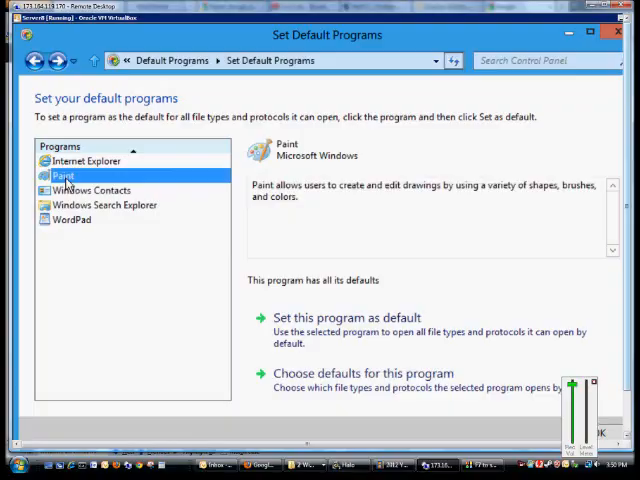